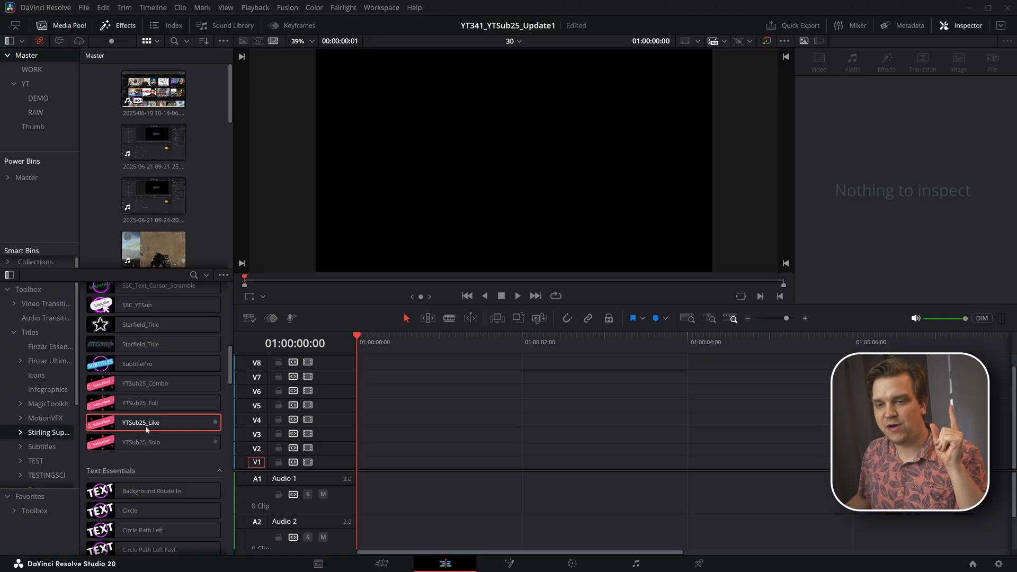
Drag the YTSub25_Like title from the Titles library onto track V1
{"action": "left_click_drag", "start_coordinate": [153, 422], "coordinate": [356, 457]}
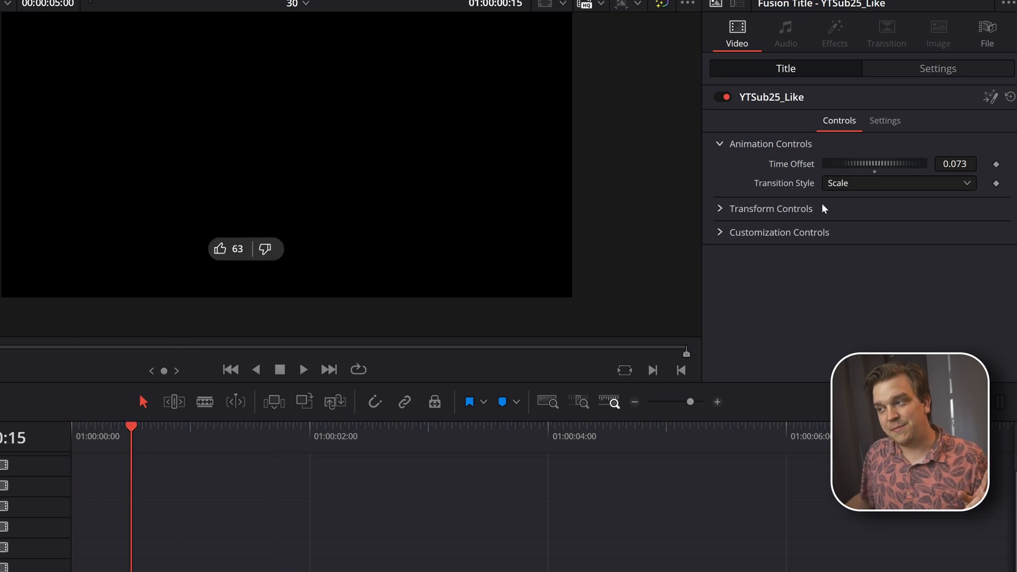
Try the like title's Transform offsets, size and rotation, keeping the Scale transition style
{"action": "left_click", "coordinate": [897, 183]}
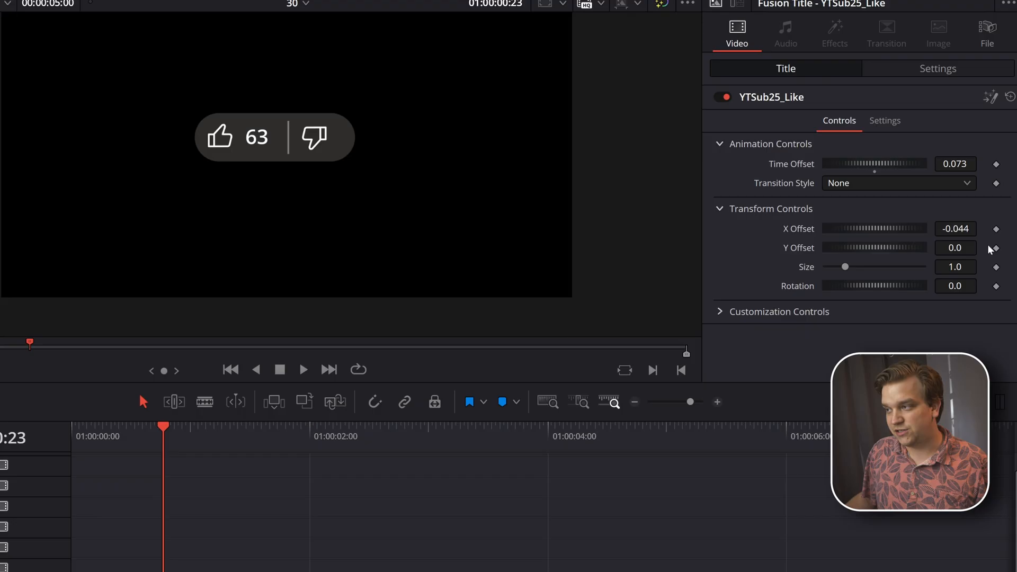
{"action": "left_click_drag", "start_coordinate": [873, 285], "coordinate": [850, 285]}
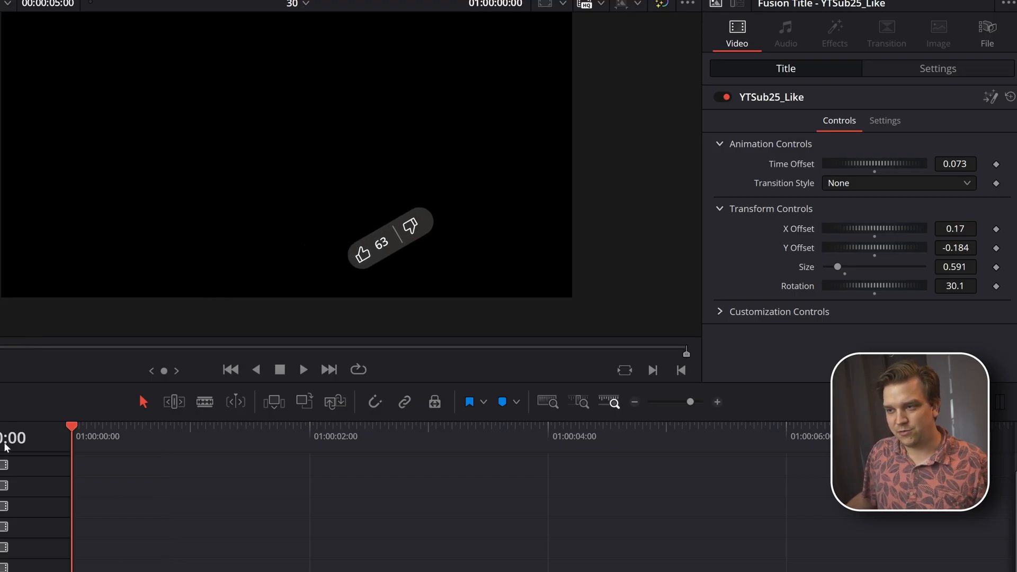
{"action": "left_click", "coordinate": [898, 183]}
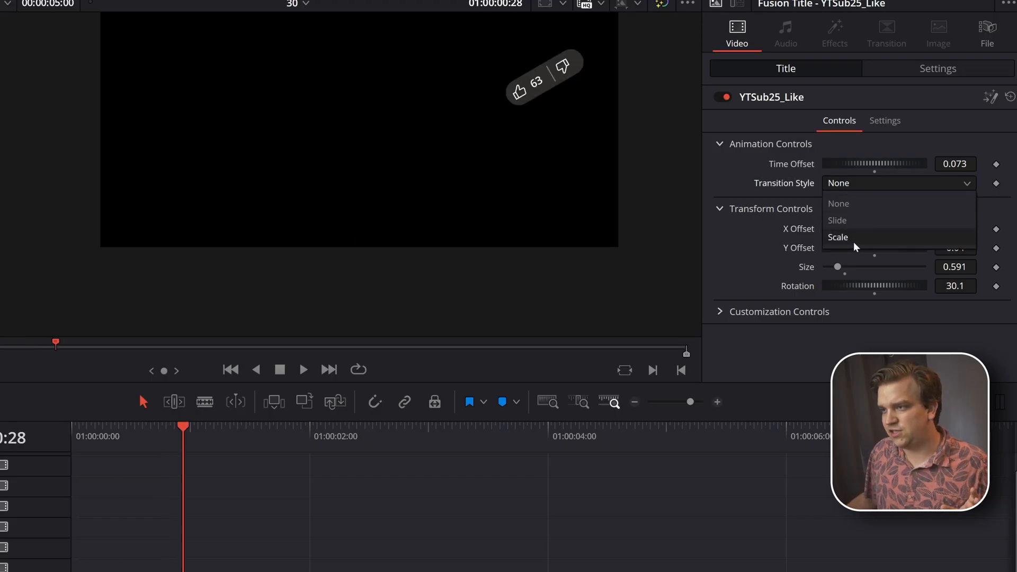
{"action": "left_click", "coordinate": [838, 237]}
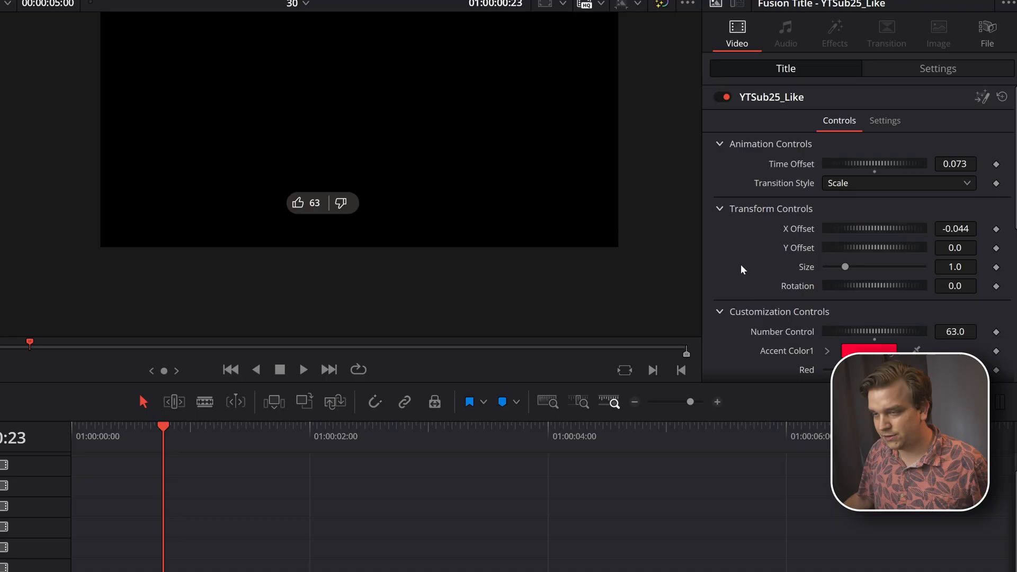
Set the like count Number Control to 12 and narrow the background pill
{"action": "scroll", "scroll_direction": "down", "scroll_amount": 3}
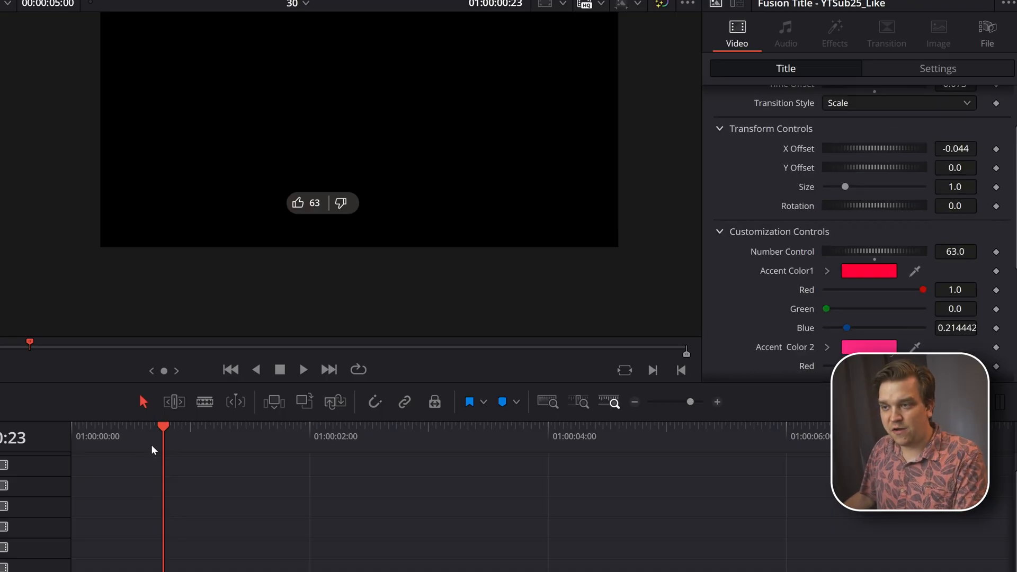
{"action": "left_click", "coordinate": [246, 427]}
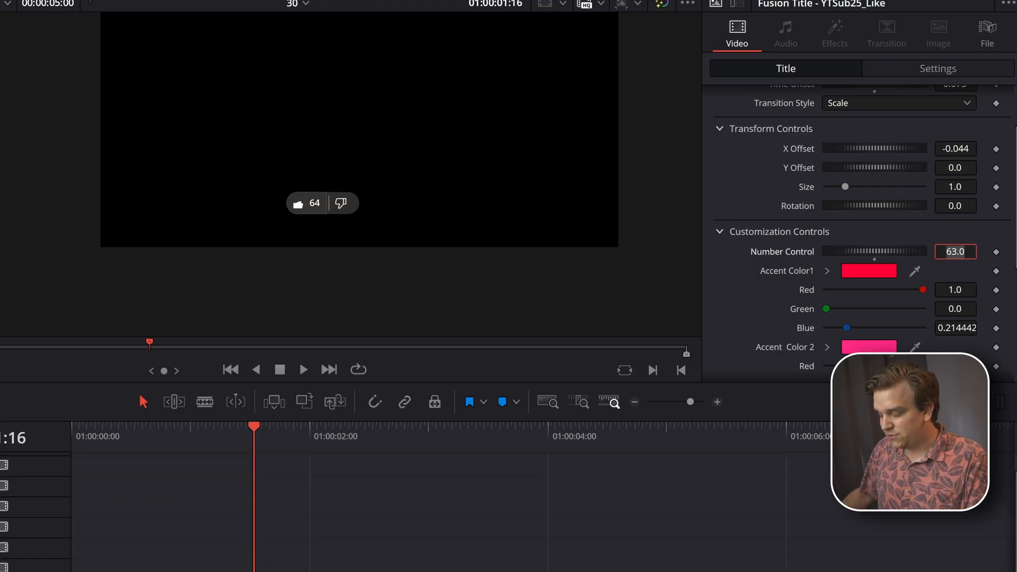
{"action": "type", "text": "12"}
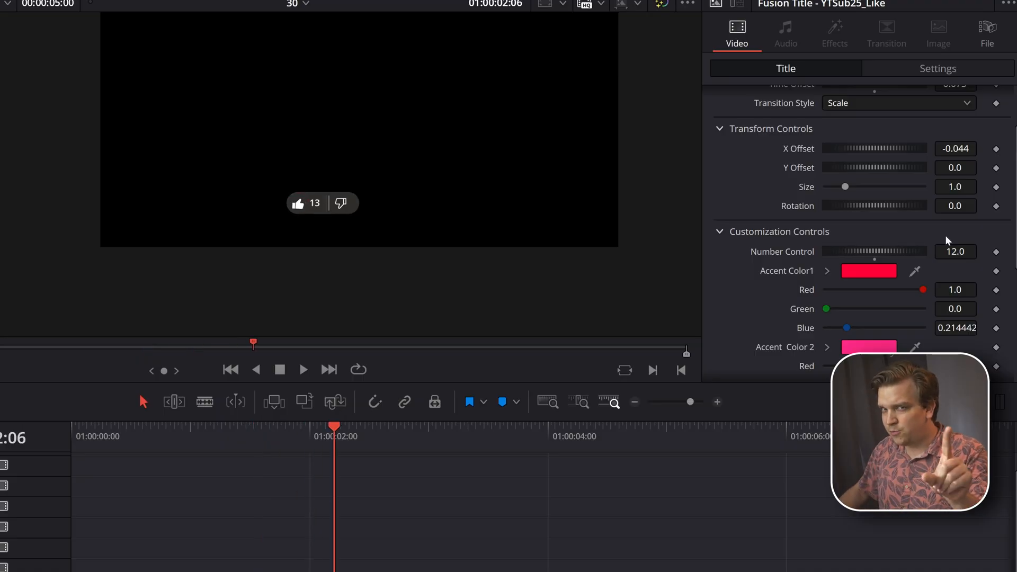
{"action": "scroll", "scroll_direction": "down", "scroll_amount": 3}
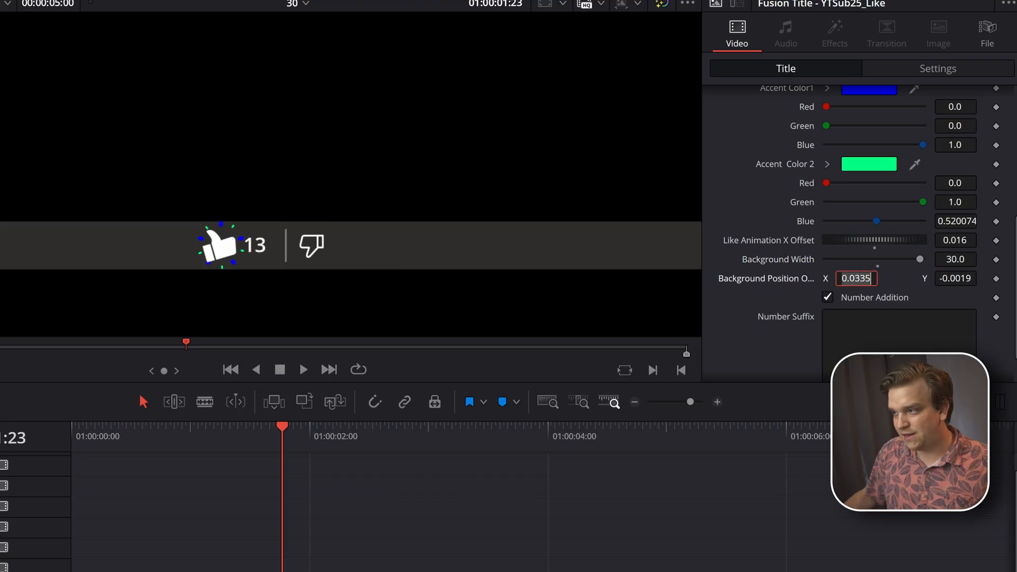
{"action": "left_click_drag", "start_coordinate": [939, 258], "coordinate": [875, 259]}
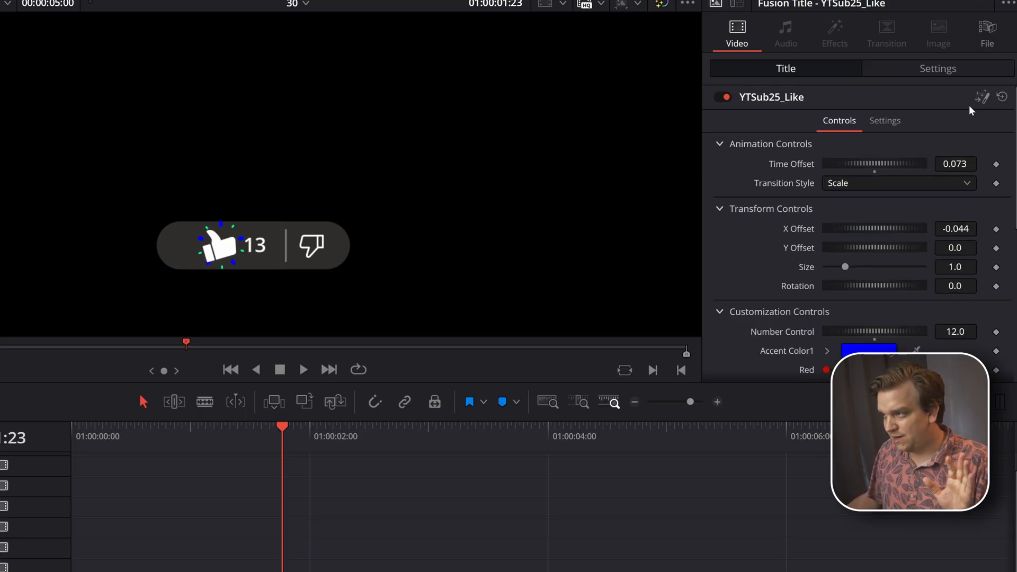
Reset the title to defaults, enter 435 as the like count, and widen the background
{"action": "left_click", "coordinate": [1001, 97]}
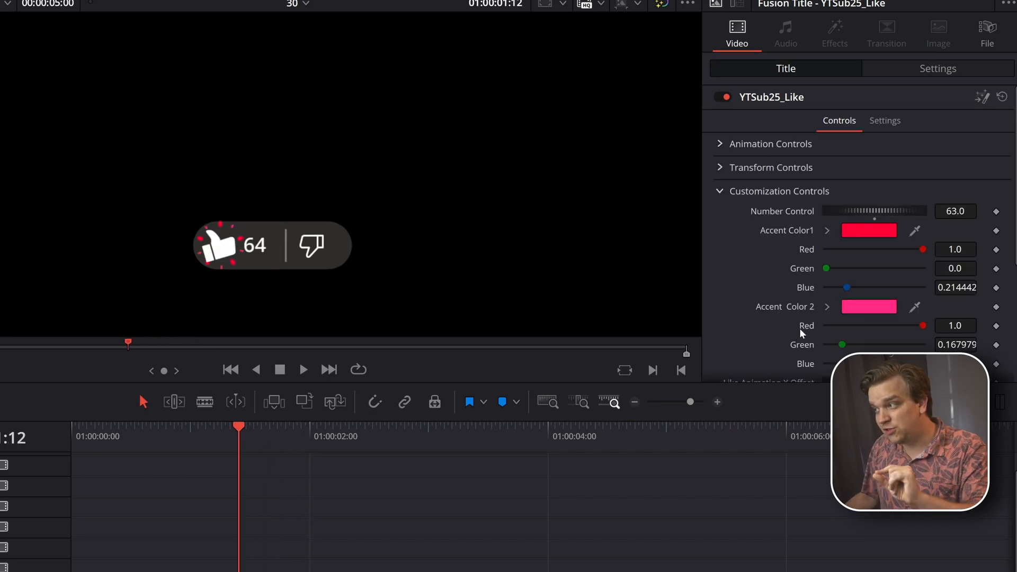
{"action": "left_click", "coordinate": [954, 211]}
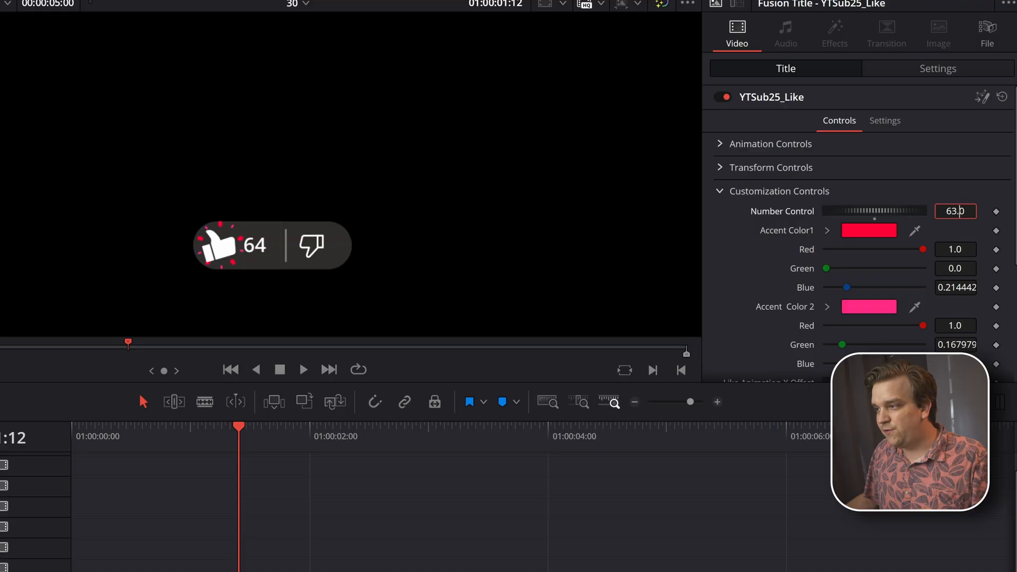
{"action": "type", "text": "4"}
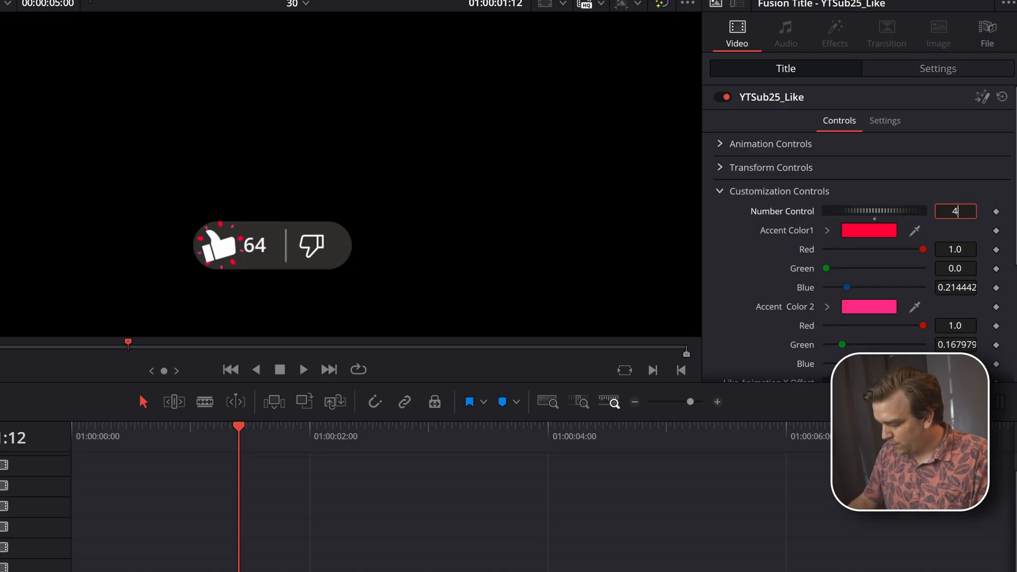
{"action": "type", "text": "35"}
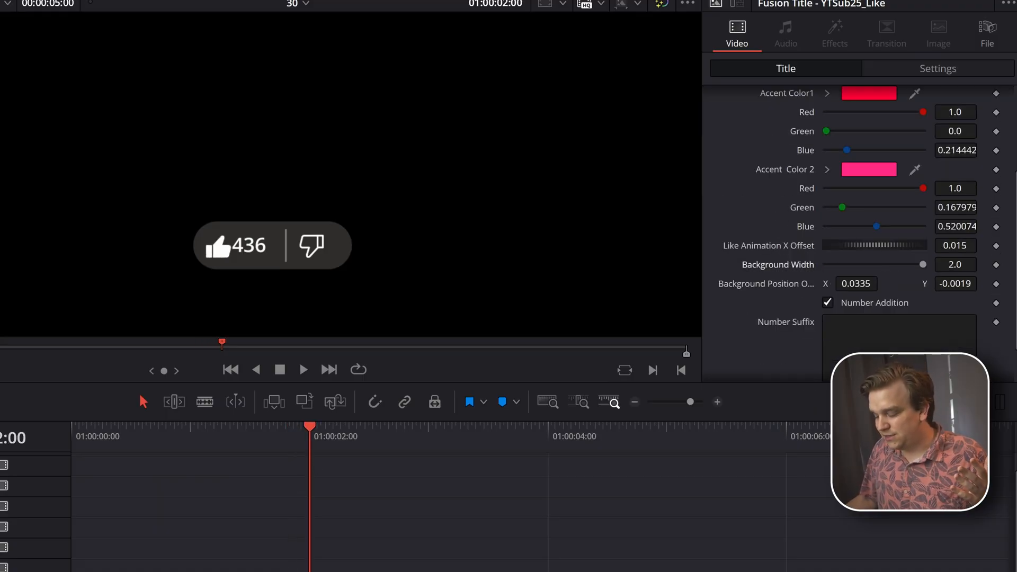
{"action": "left_click_drag", "start_coordinate": [922, 265], "coordinate": [898, 264]}
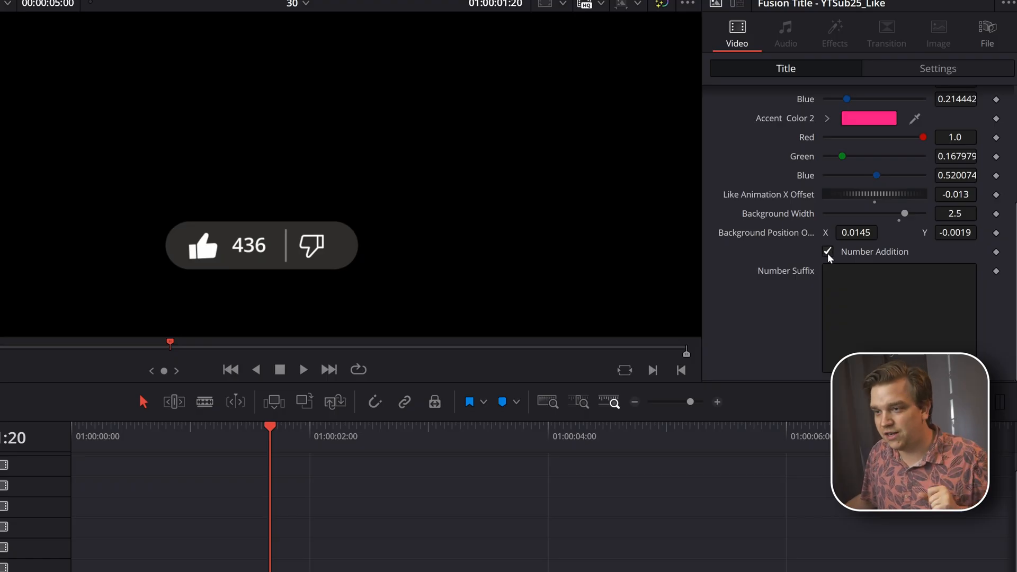
Disable Number Addition, add a K suffix, widen the background, set thumb X offset -0.044
{"action": "left_click", "coordinate": [828, 251]}
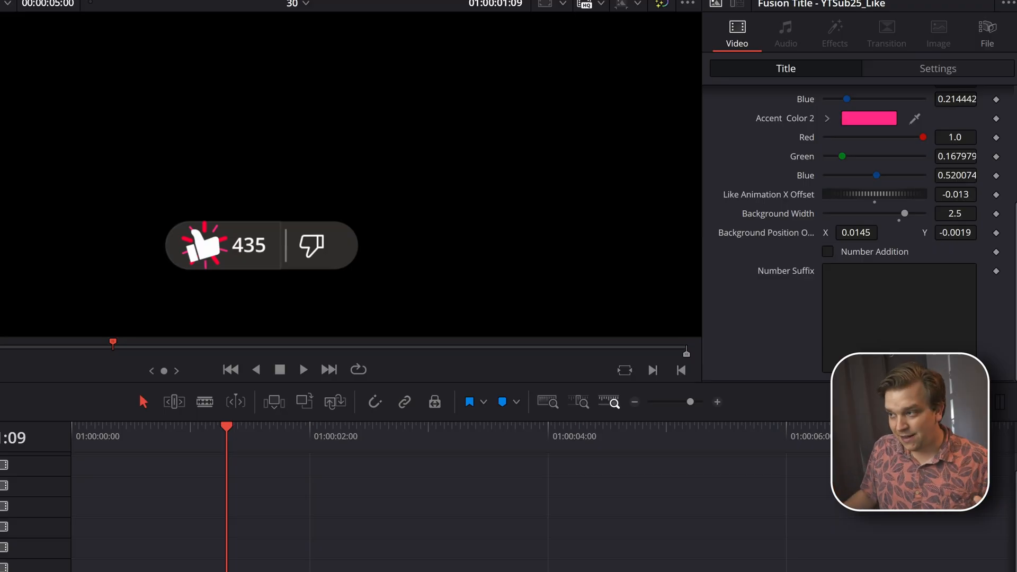
{"action": "type", "text": "K"}
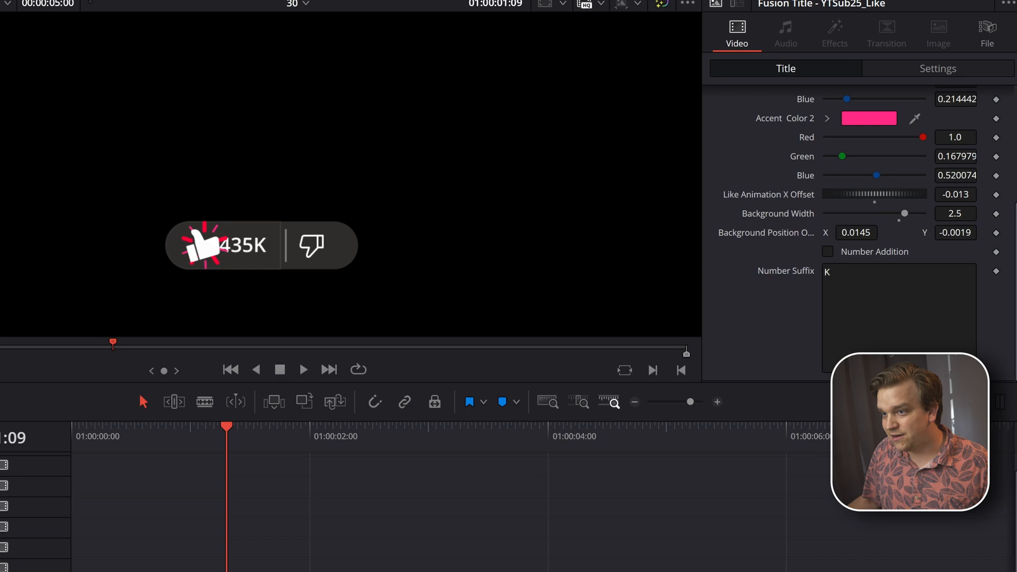
{"action": "left_click_drag", "start_coordinate": [903, 213], "coordinate": [908, 213]}
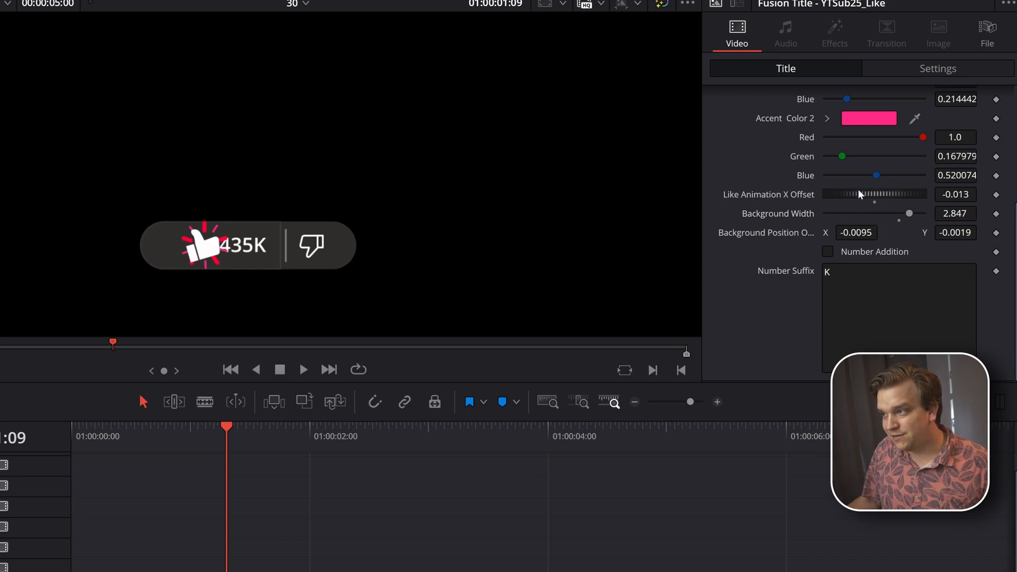
{"action": "left_click_drag", "start_coordinate": [875, 193], "coordinate": [856, 194]}
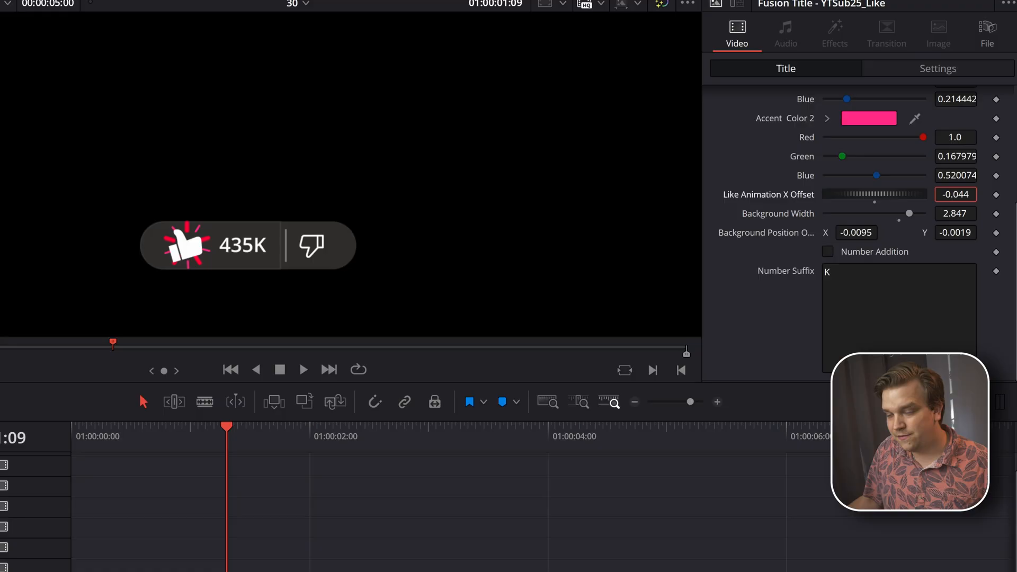